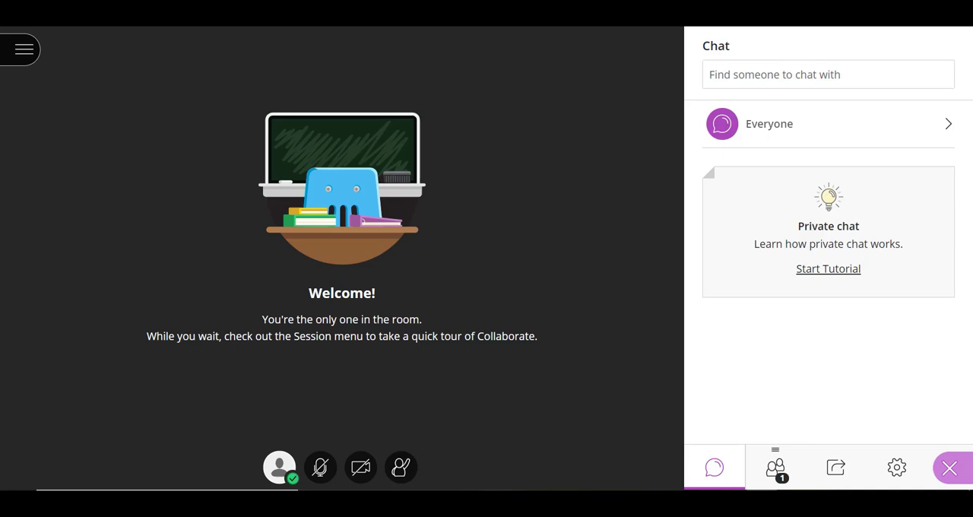
{"action": "mouse_move", "coordinate": [411, 334]}
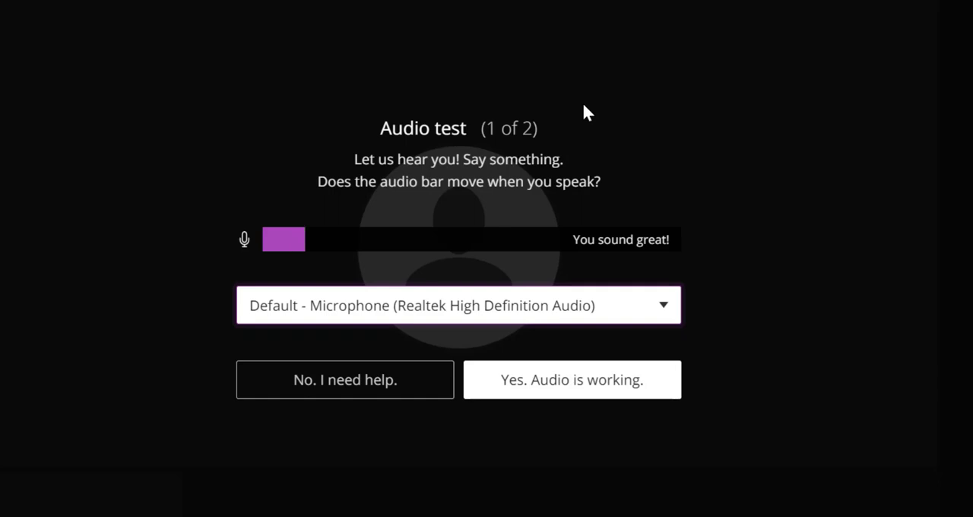
{"action": "mouse_move", "coordinate": [633, 363]}
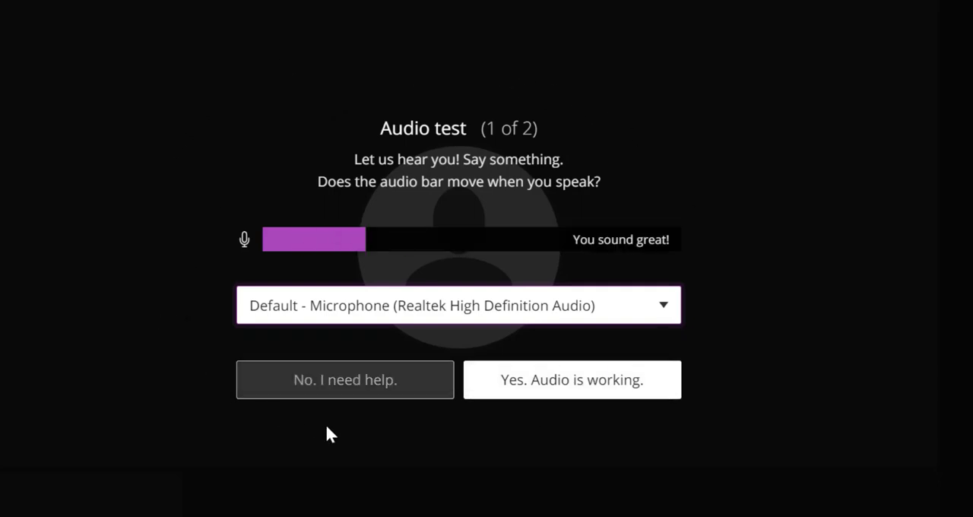
- Confirm 'Yes. Audio is working.' in the audio test and return to the session room
{"action": "left_click", "coordinate": [457, 304]}
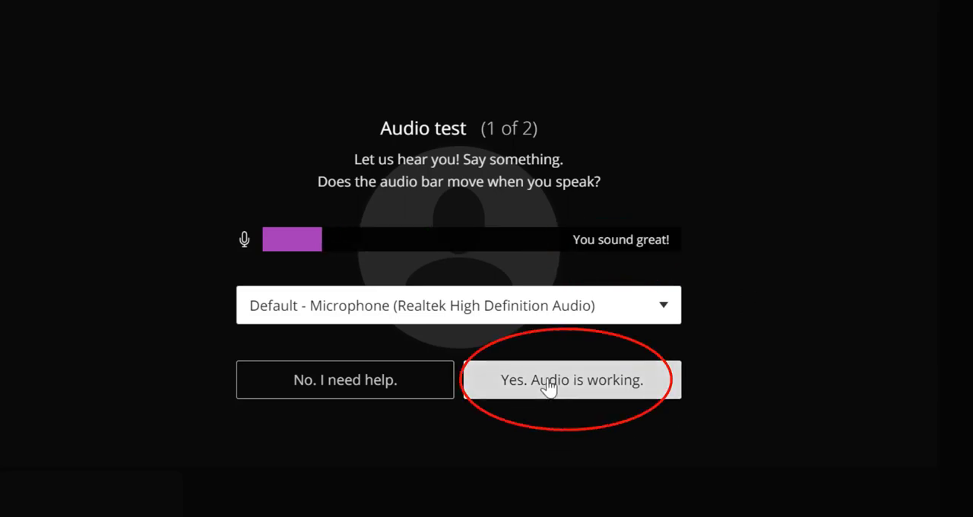
{"action": "left_click", "coordinate": [571, 379]}
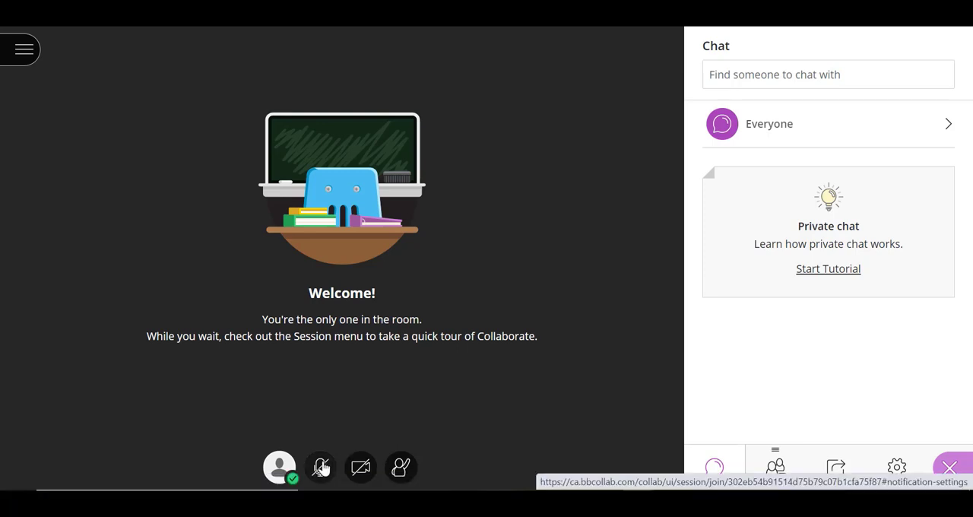
{"action": "mouse_move", "coordinate": [319, 466]}
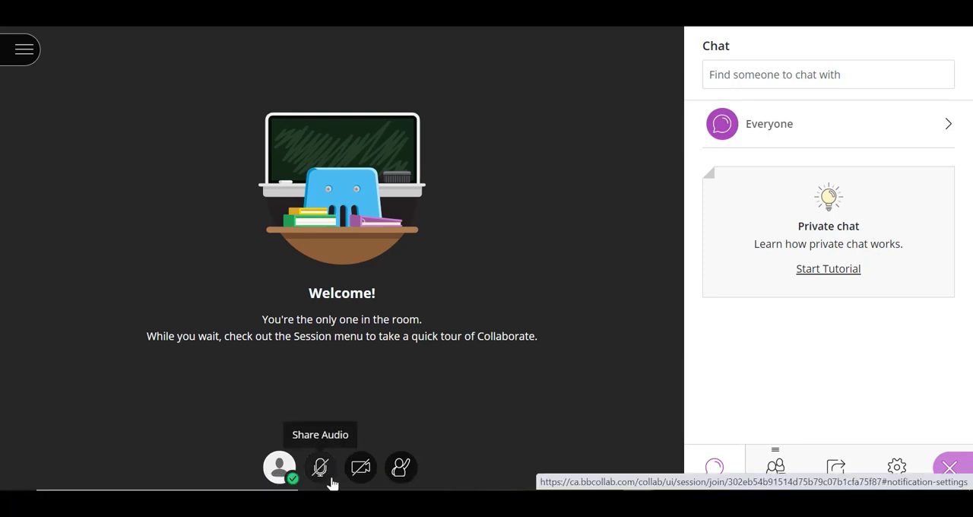
{"action": "mouse_move", "coordinate": [338, 479]}
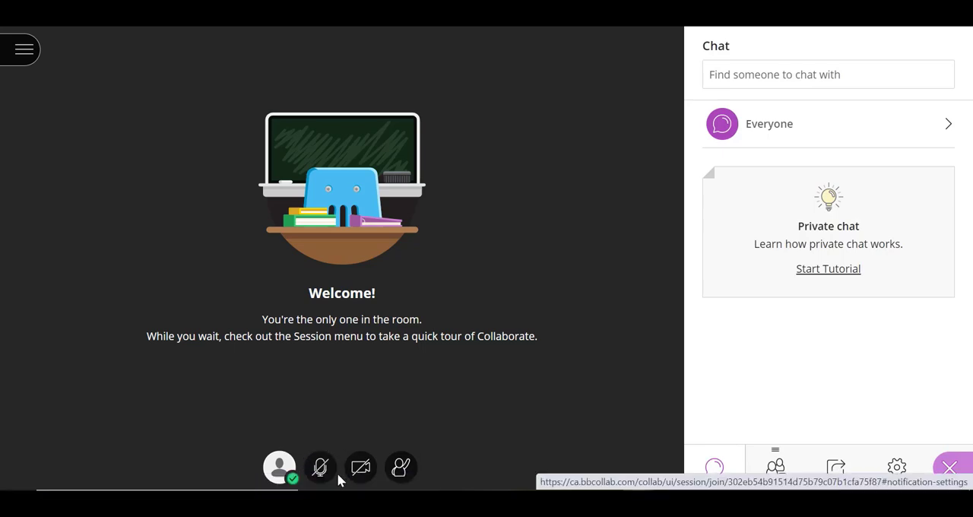
{"action": "mouse_move", "coordinate": [319, 466]}
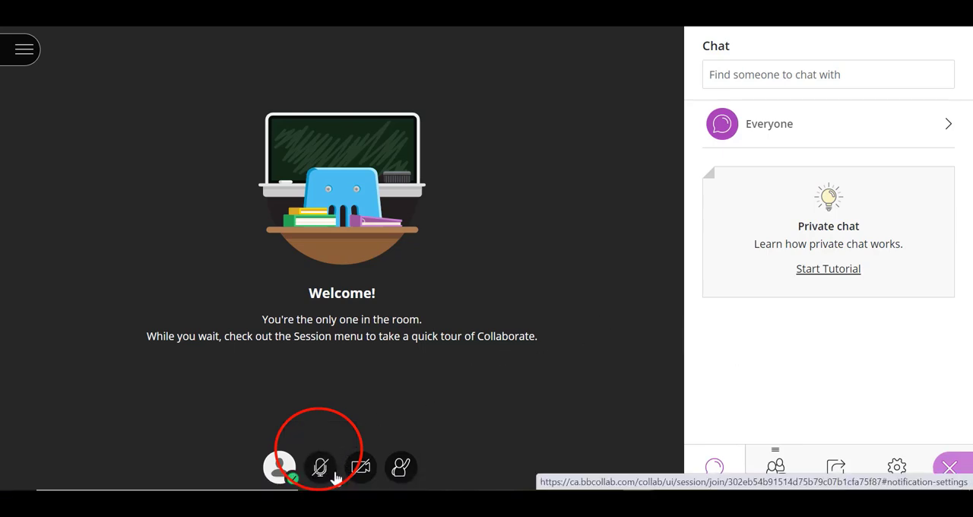
{"action": "mouse_move", "coordinate": [320, 467]}
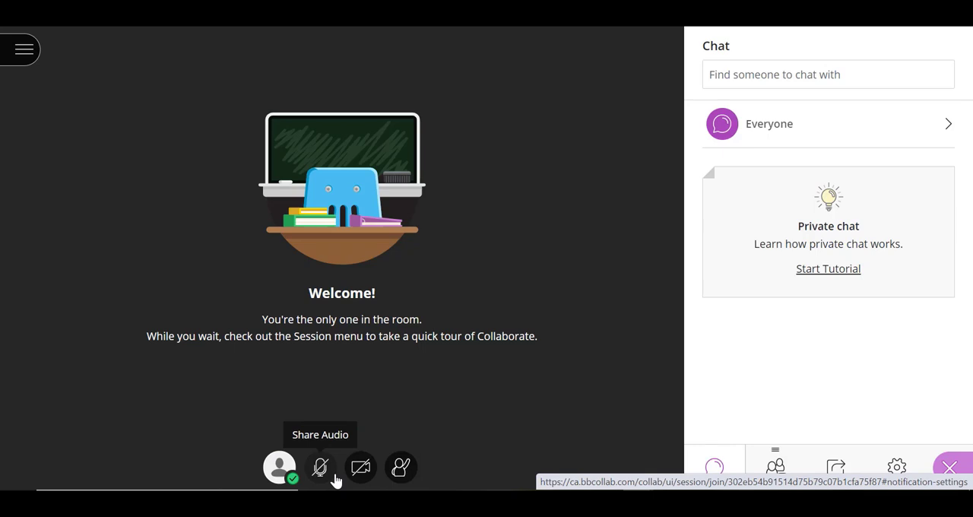
- Turn the microphone on so its icon shows green Sharing audio
{"action": "left_click", "coordinate": [319, 467]}
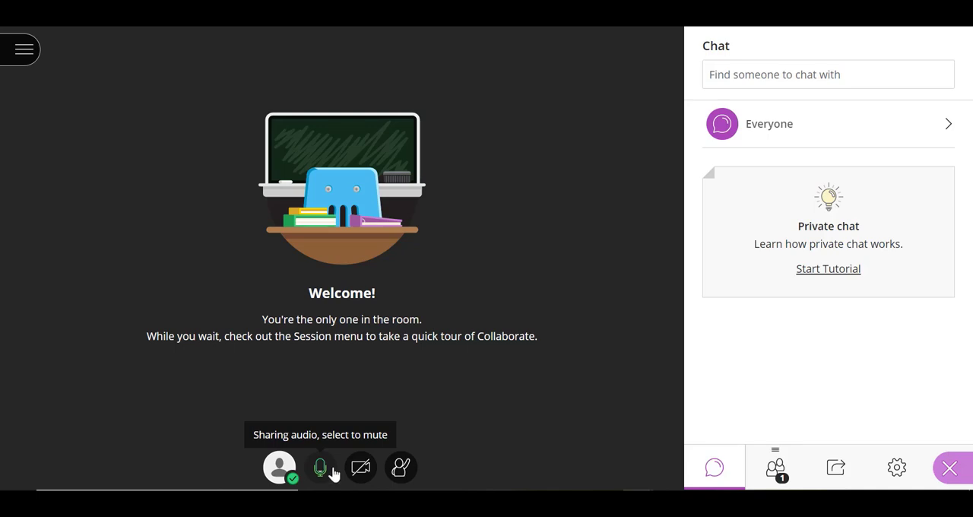
{"action": "mouse_move", "coordinate": [331, 480]}
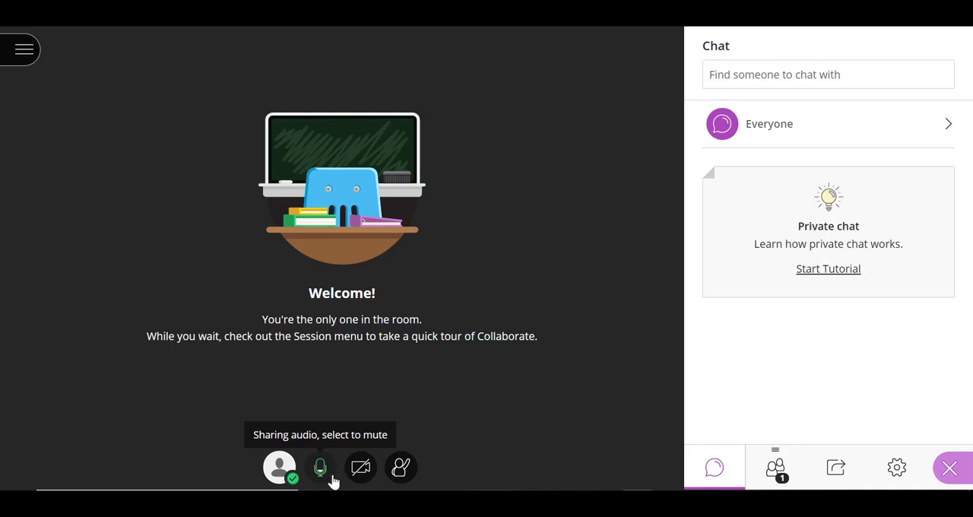
- Mute the microphone again so the session stops sharing audio
{"action": "left_click", "coordinate": [320, 467]}
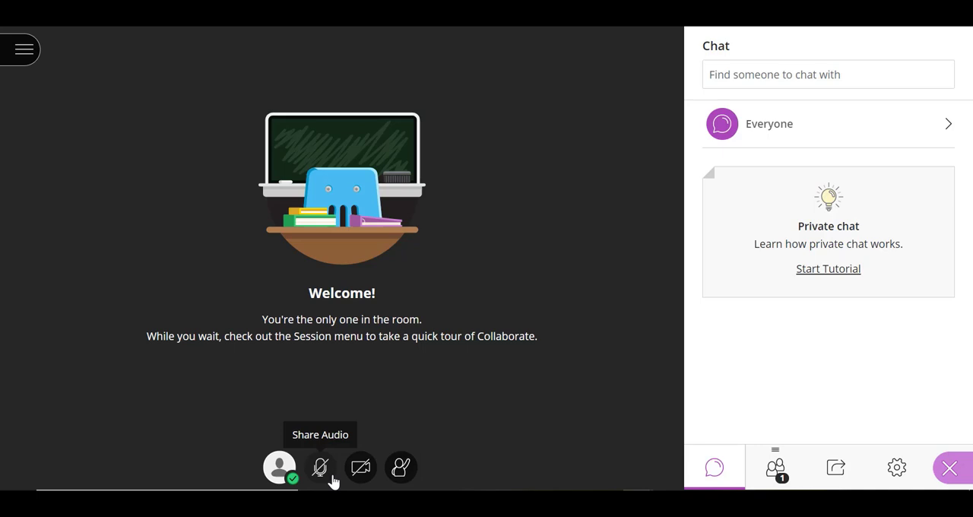
{"action": "mouse_move", "coordinate": [348, 462]}
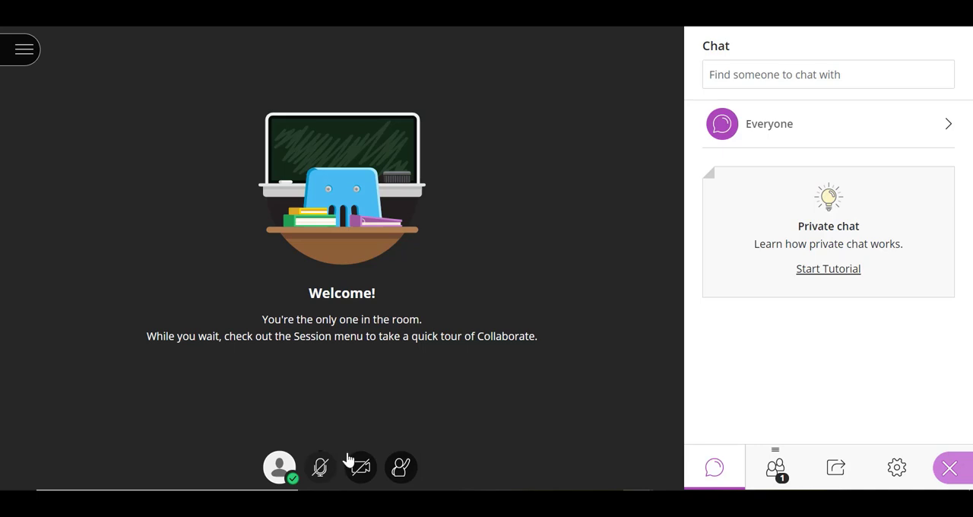
{"action": "mouse_move", "coordinate": [447, 387]}
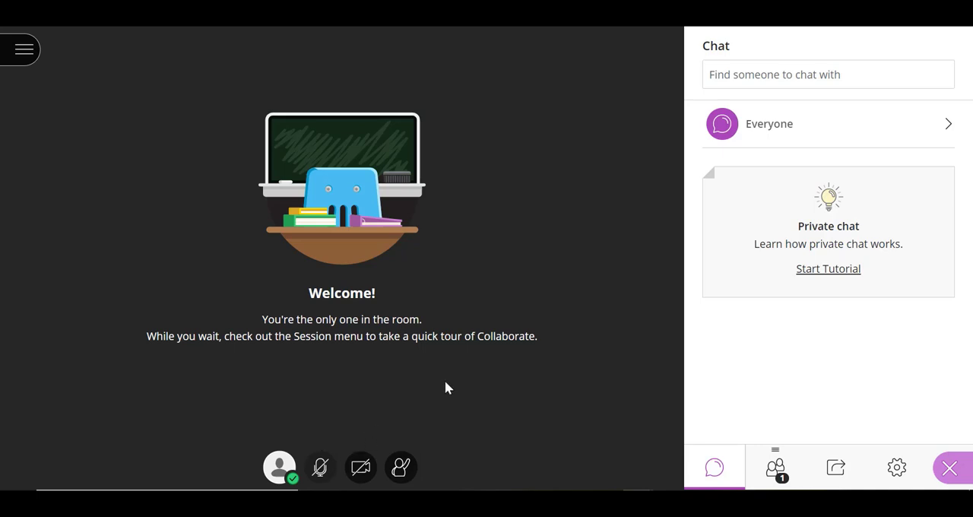